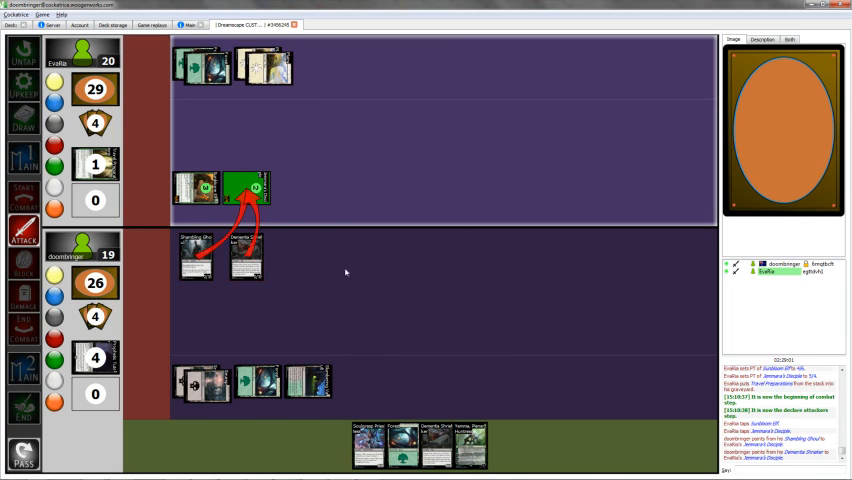
Right-drag attack arrows from Shambling Ghoul and Dementia Shrieker onto Jenmara's Disciple
{"action": "right_click", "coordinate": [197, 255]}
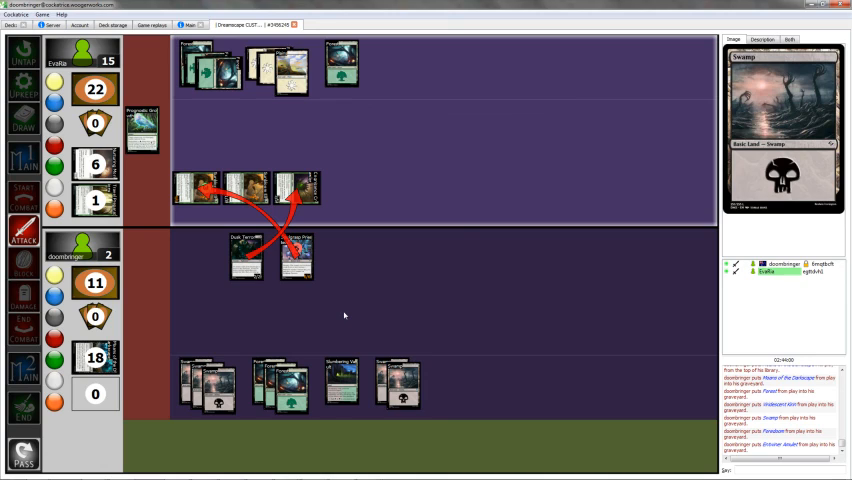
{"action": "mouse_move", "coordinate": [393, 320]}
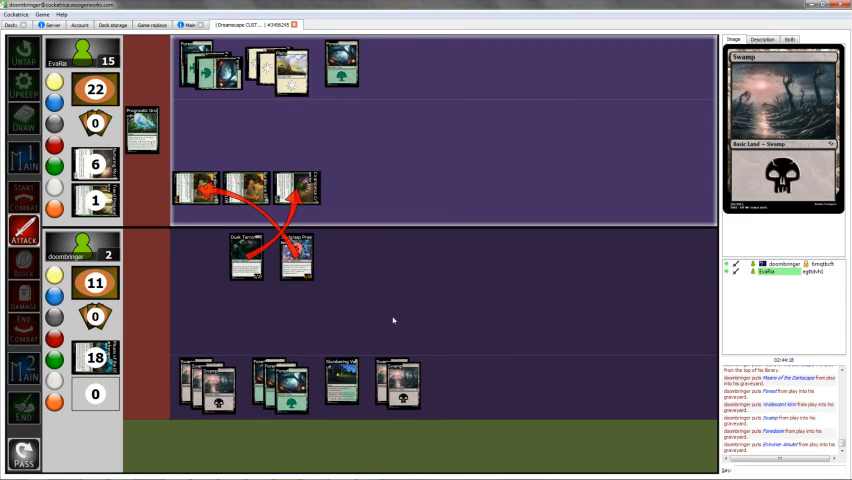